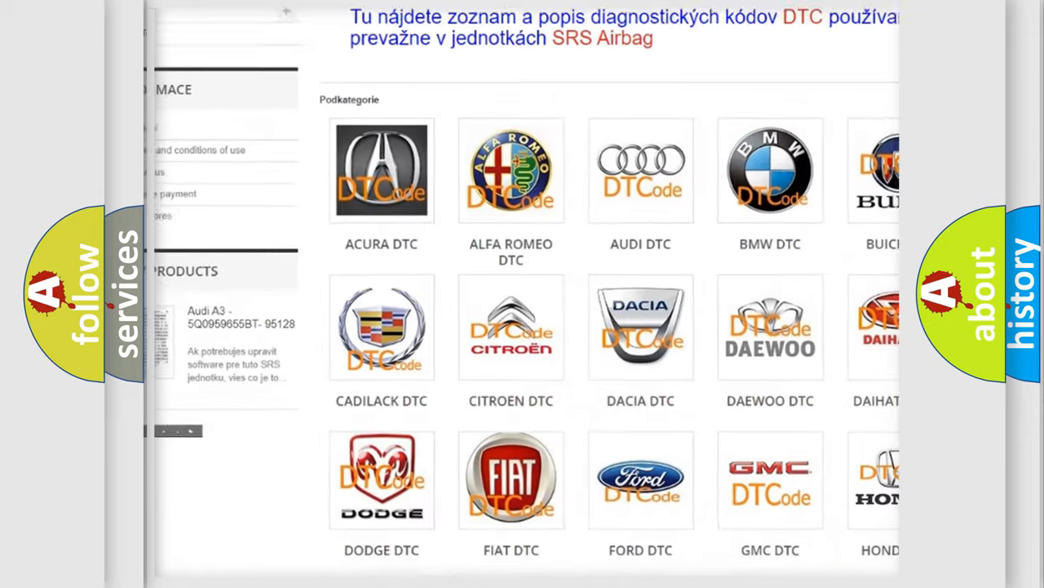
- Scroll past the car brand logos down to the list of diagnostic trouble code links
scroll(down, 3)
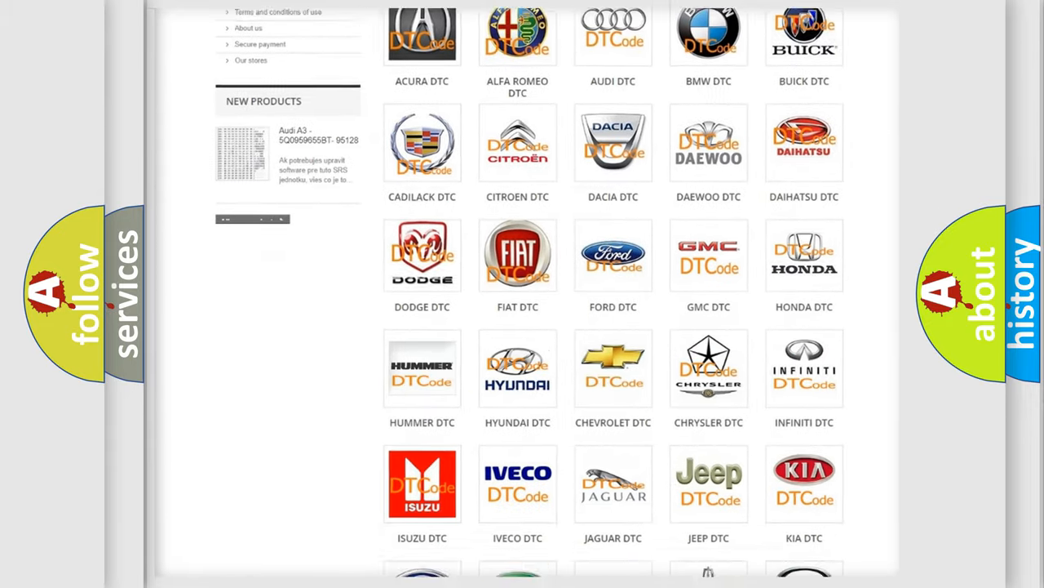
scroll(down, 3)
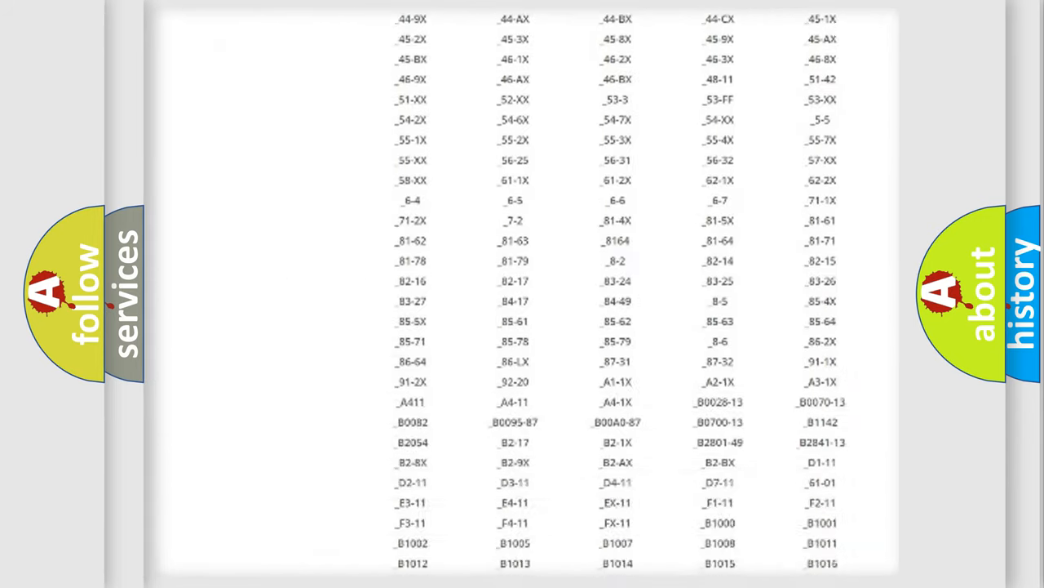
scroll(down, 3)
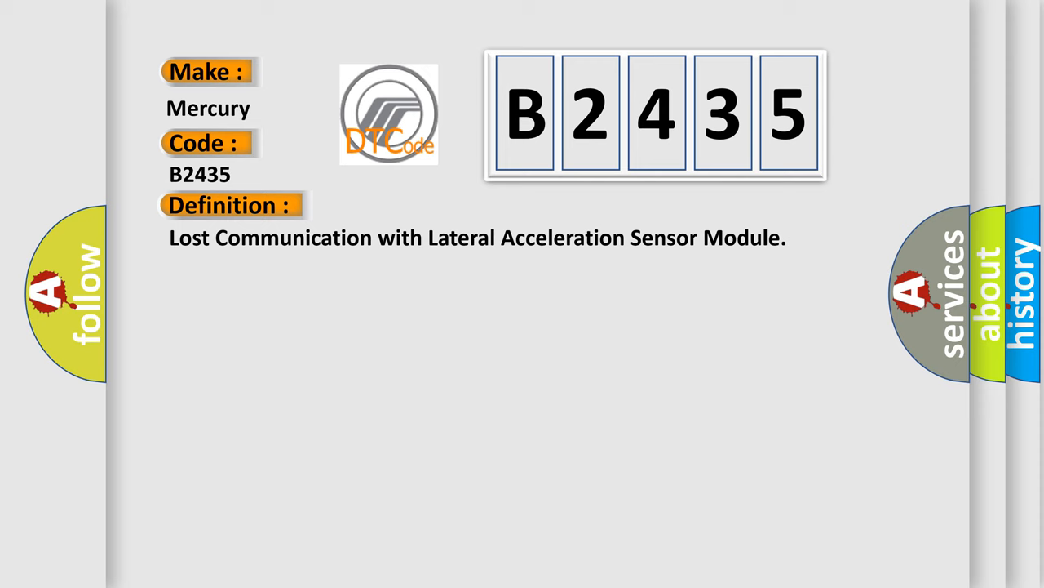
- Advance the B2435 slide to show the Description section on IG1 terminal voltage conditions
click(425, 205)
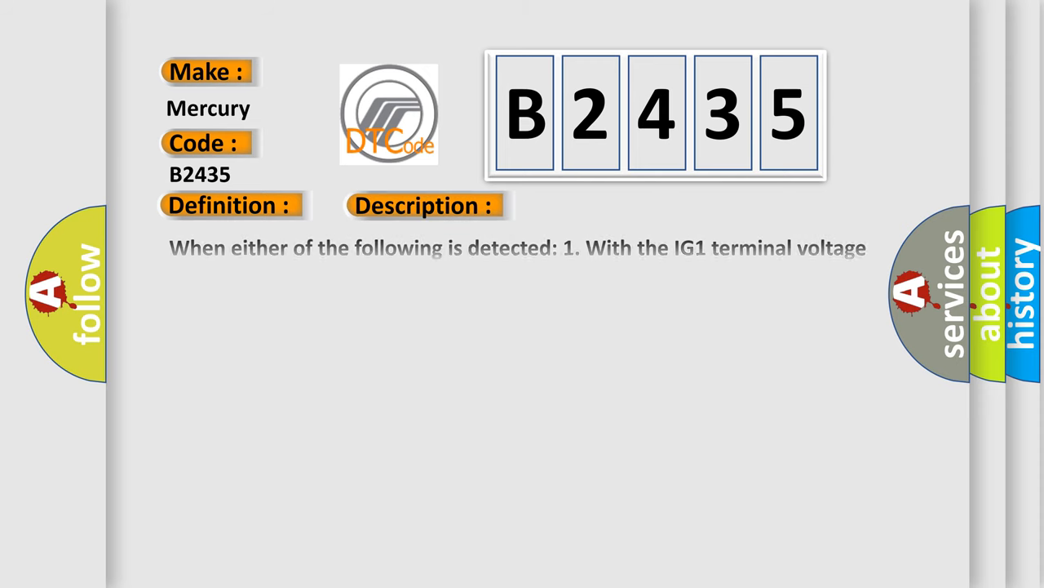